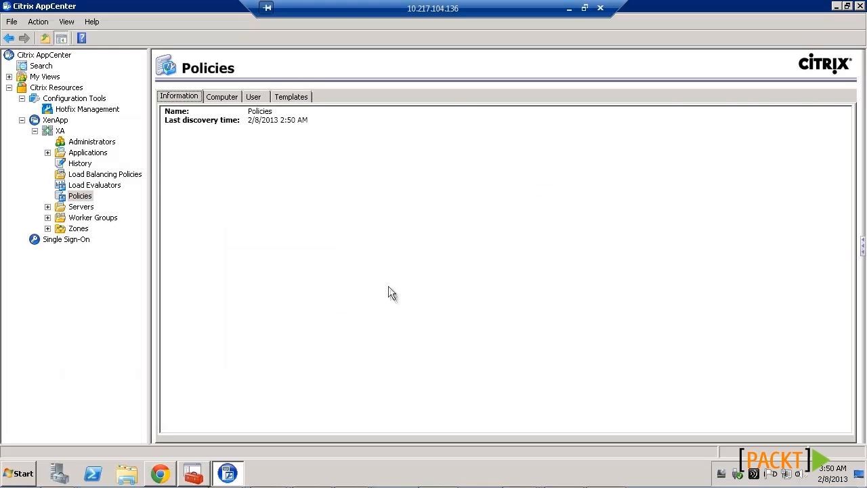
mouse_move(85, 204)
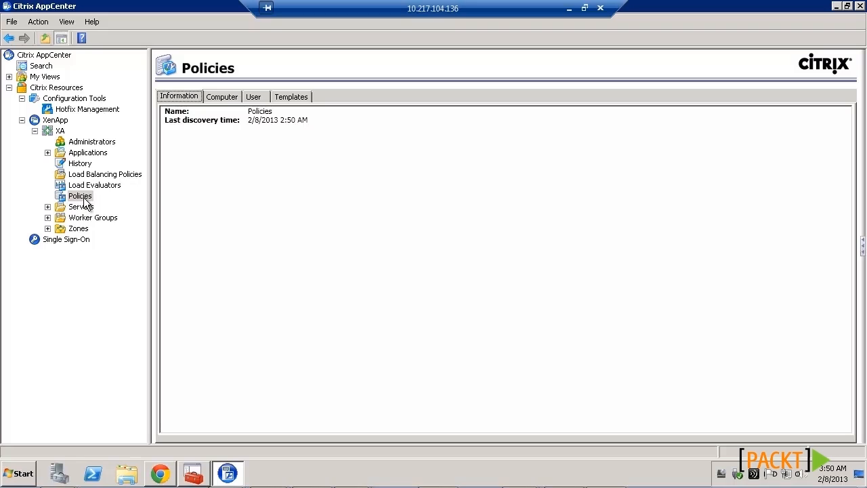
- Select the farm's Policies node and display the computer policies list
left_click(80, 195)
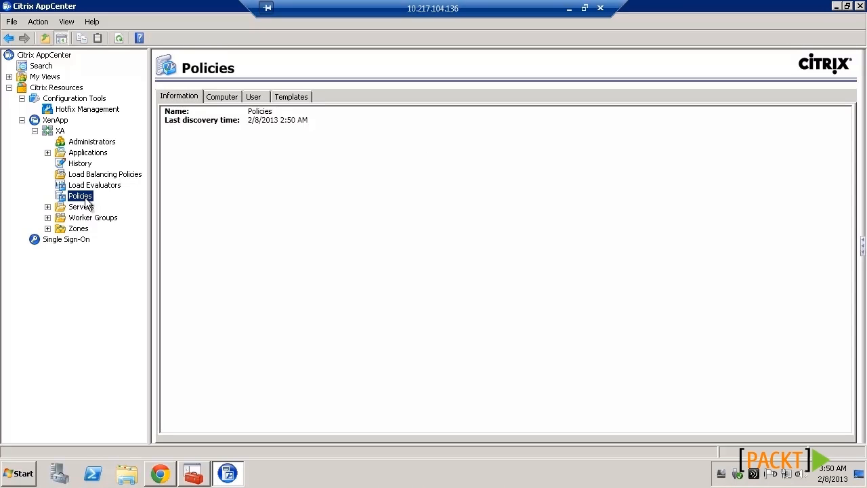
left_click(222, 96)
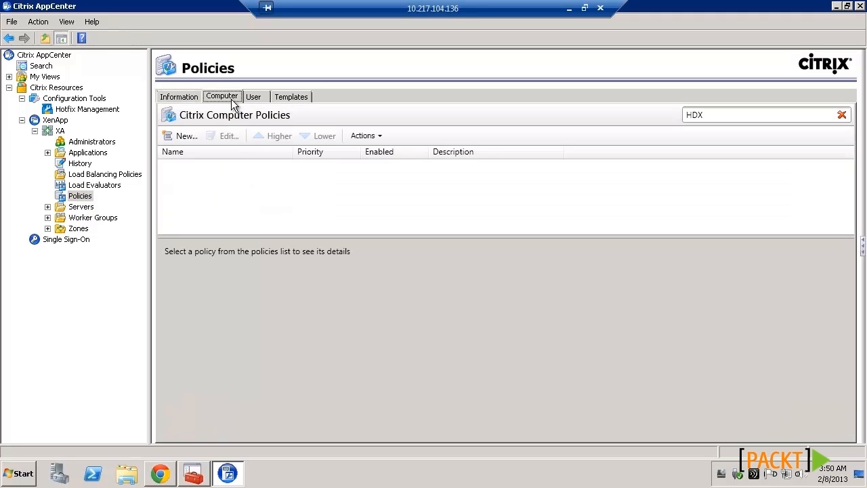
left_click(253, 97)
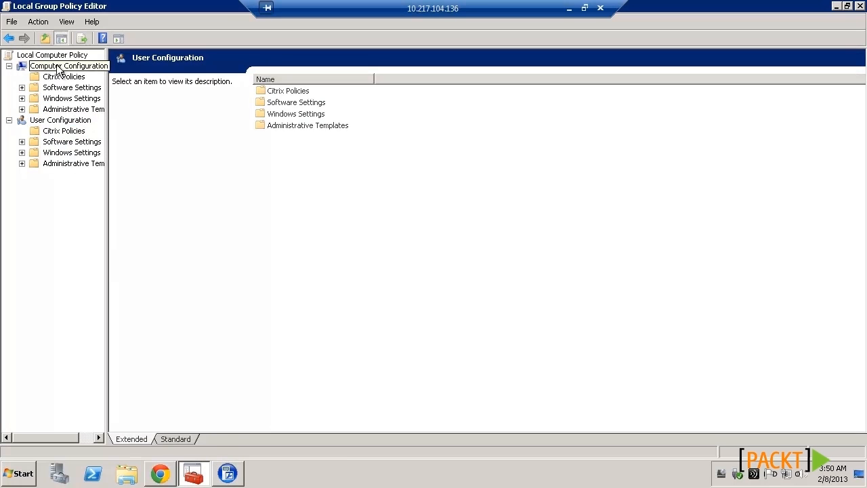
- Expand Computer Configuration to view its Citrix Policies folder
left_click(64, 76)
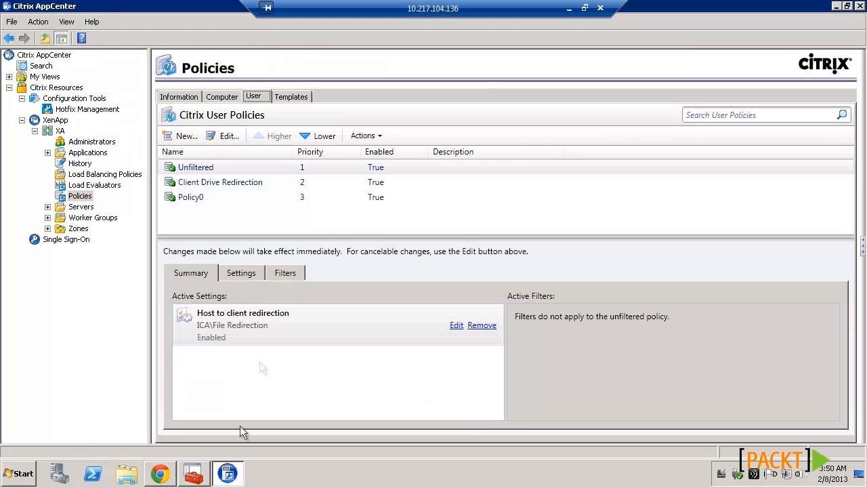
- Browse the user policies: Unfiltered's settings and filters, then Policy0's HQ Worker Group filter
left_click(221, 97)
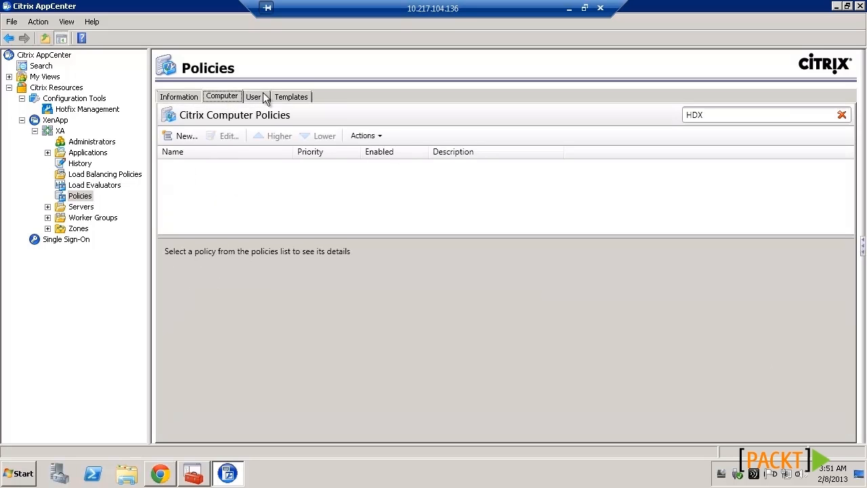
left_click(253, 96)
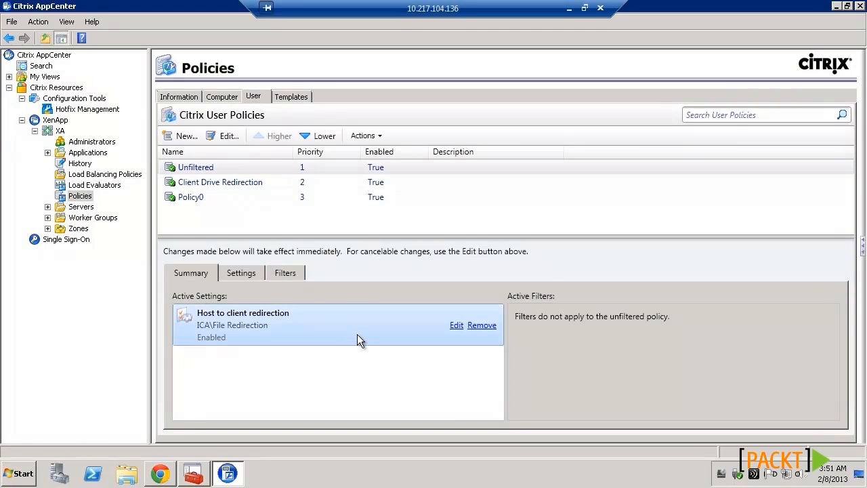
mouse_move(263, 284)
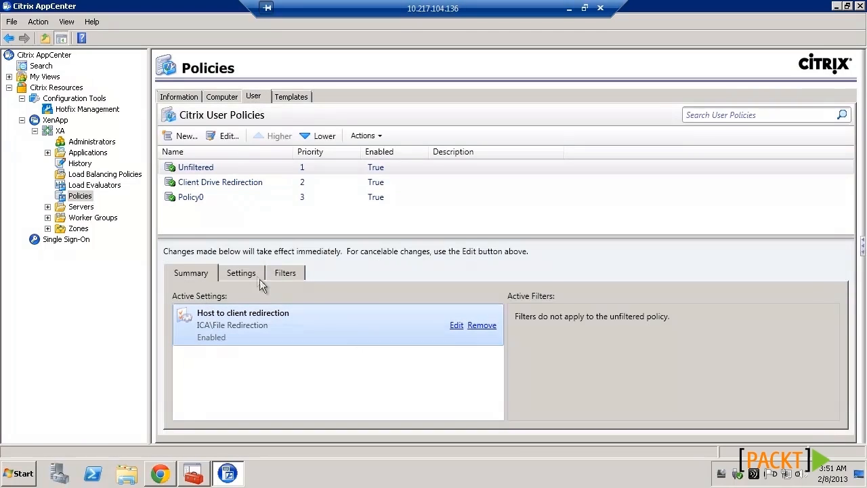
left_click(241, 273)
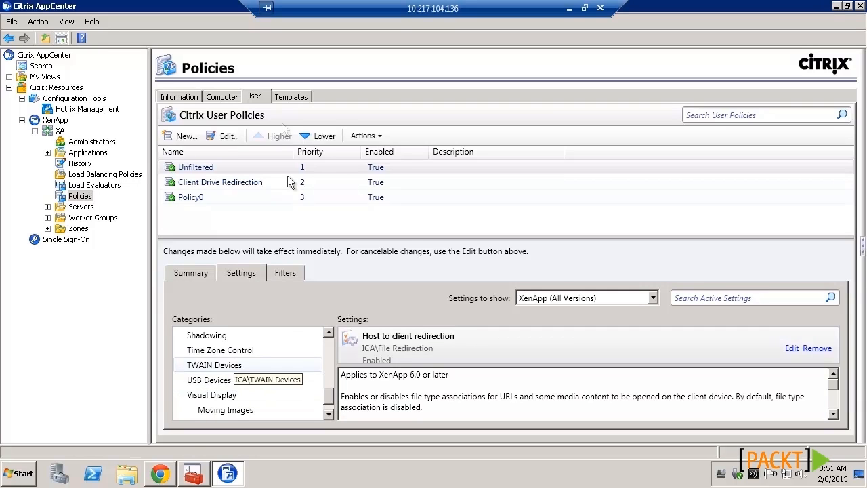
left_click(285, 272)
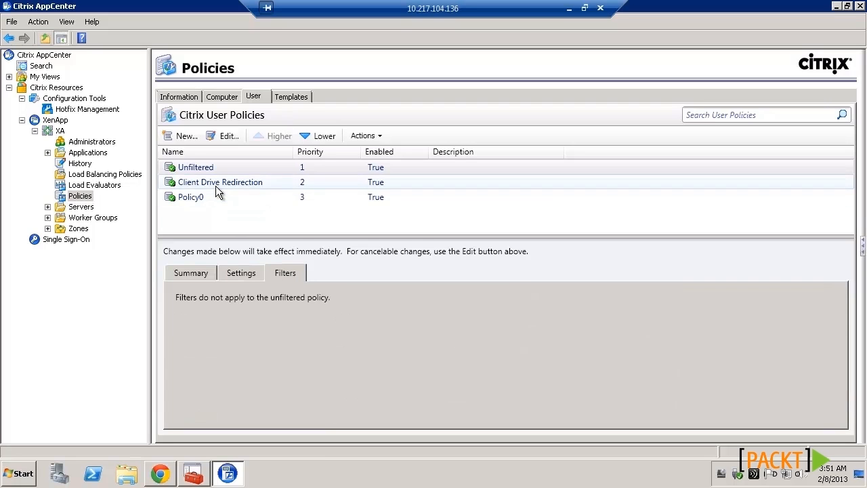
left_click(191, 197)
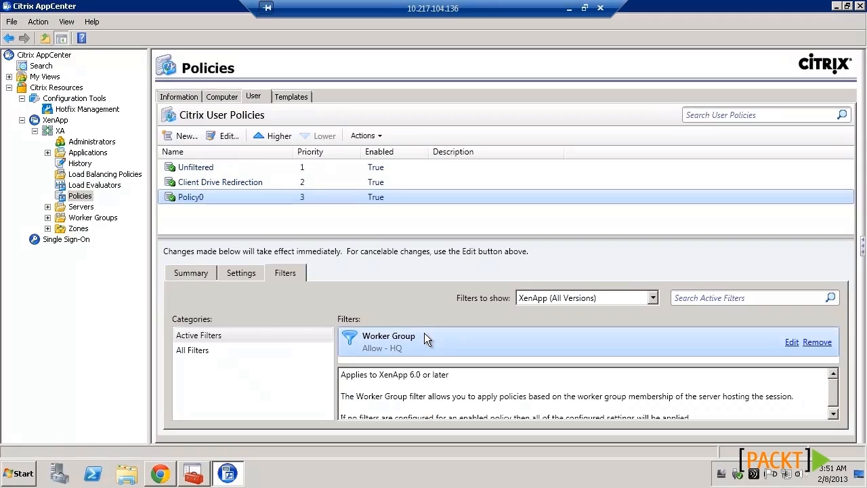
mouse_move(256, 318)
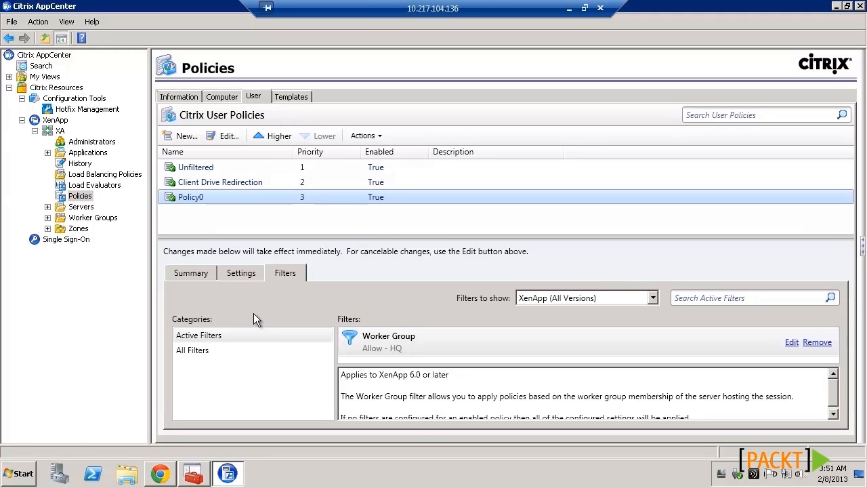
mouse_move(738, 115)
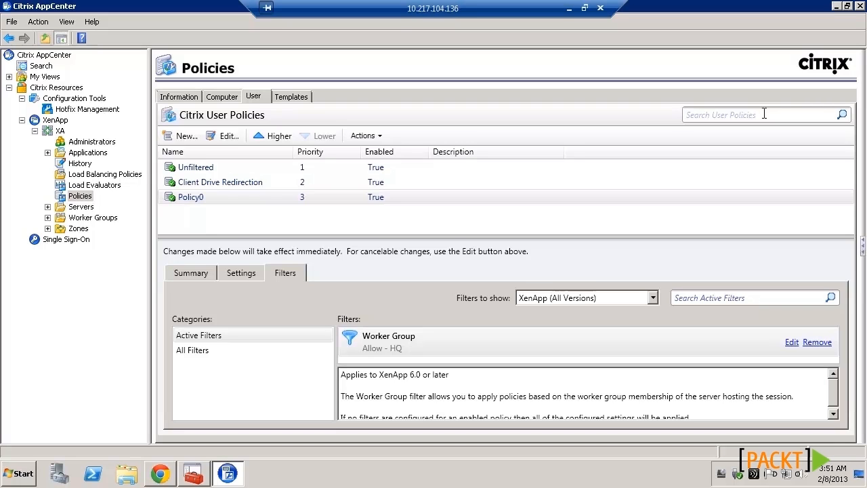
- Show the computer policies list with Unfiltered, HQ and Policy0
left_click(221, 96)
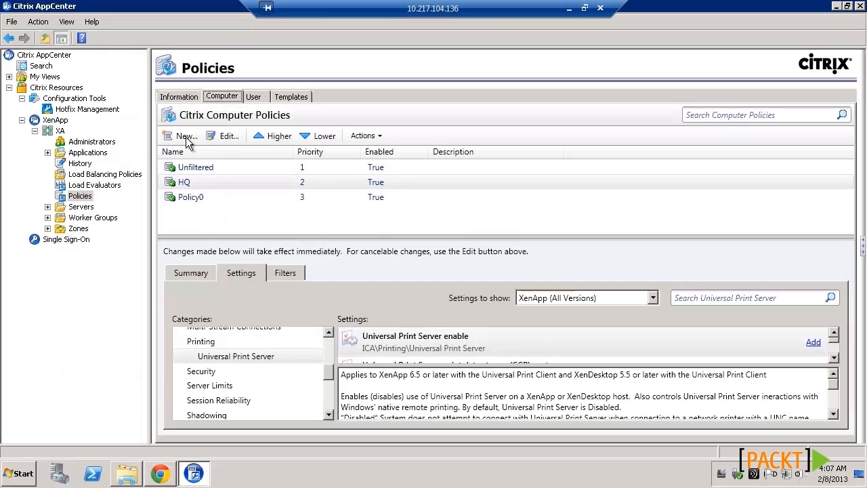
- Start a new computer policy named 'Printing'
left_click(184, 136)
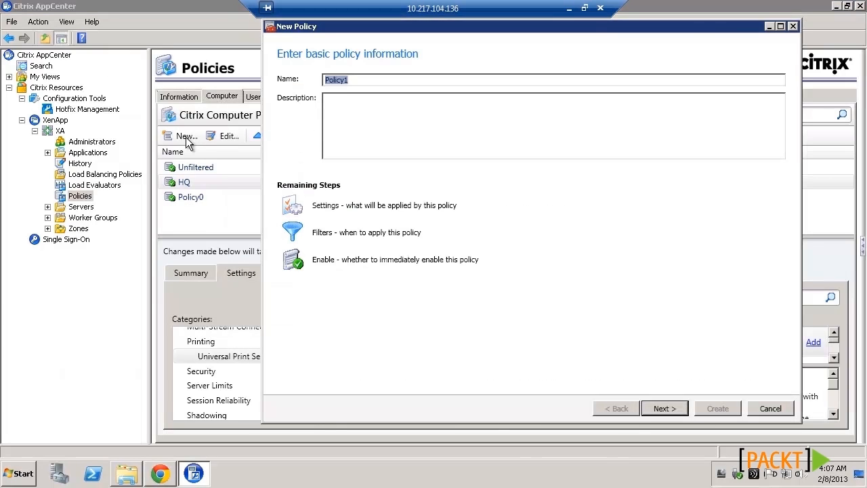
type("Printing")
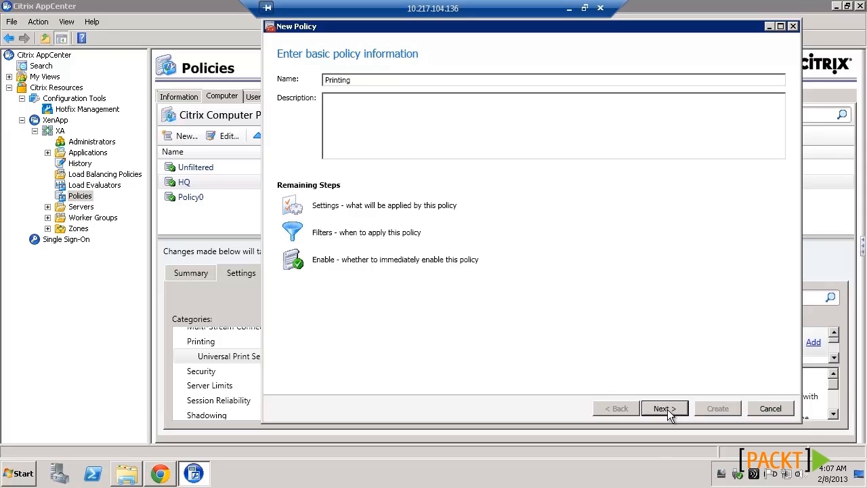
left_click(664, 408)
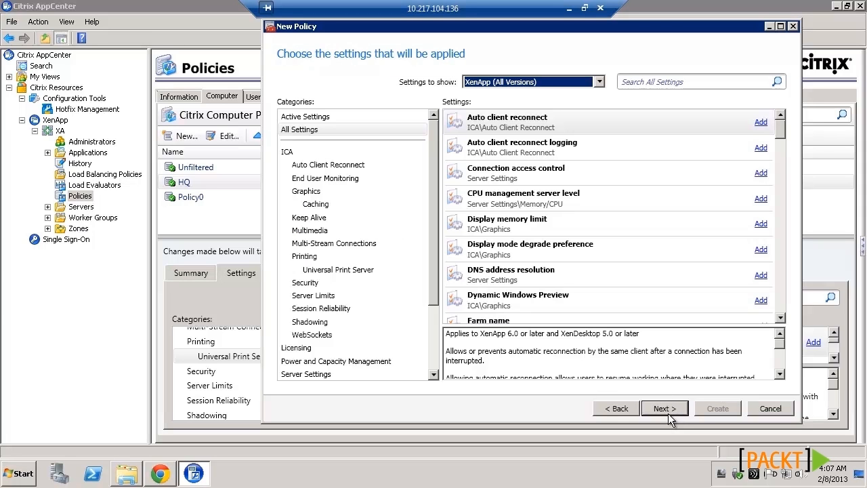
- Add 'Universal Print Server enable', set to enabled with fallback to Windows native printing
left_click(338, 269)
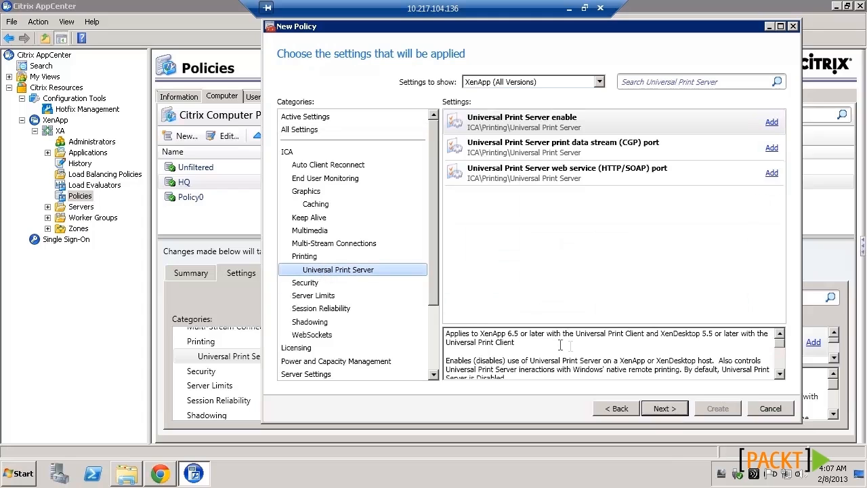
left_click(610, 122)
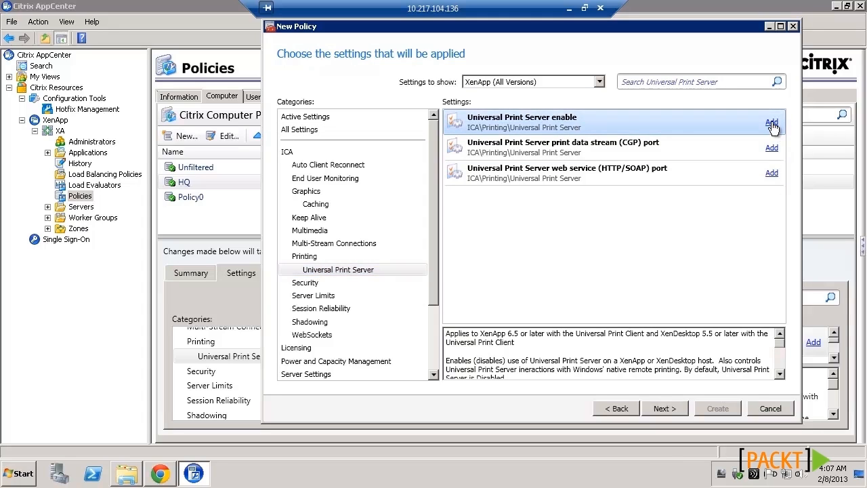
left_click(772, 123)
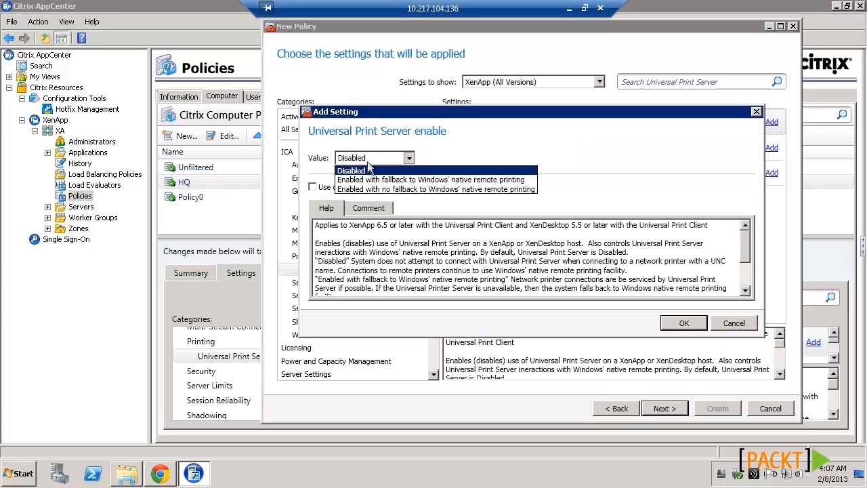
mouse_move(434, 179)
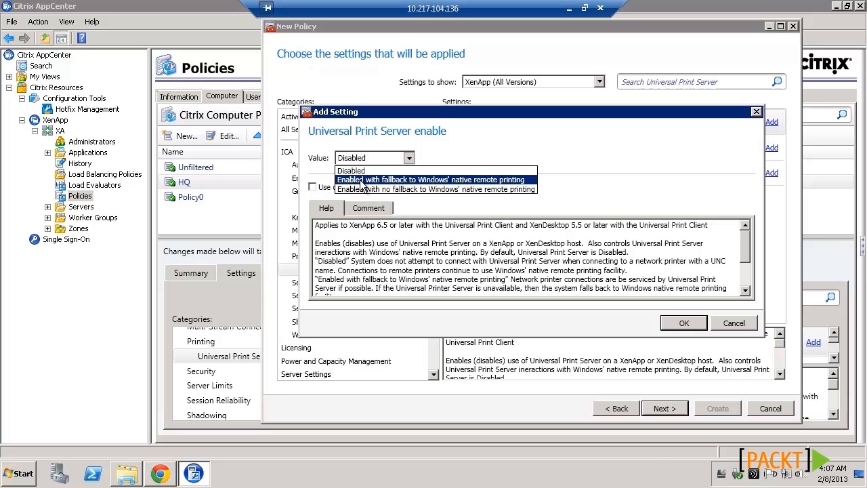
left_click(433, 180)
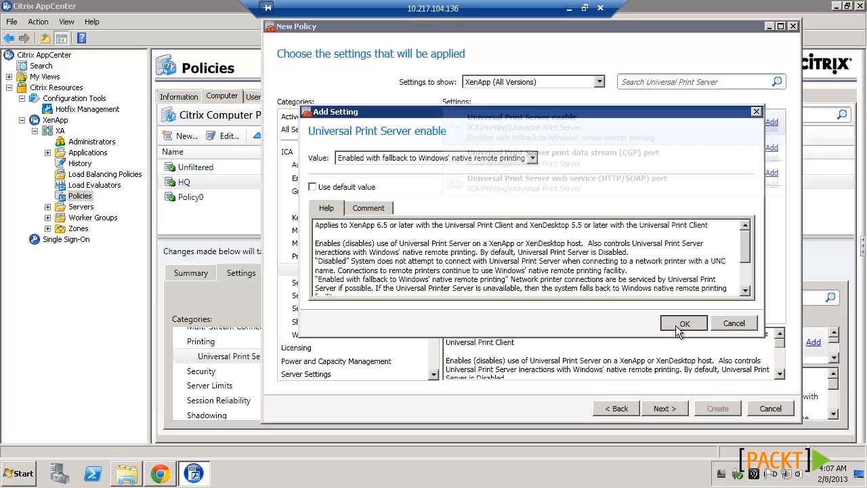
left_click(684, 323)
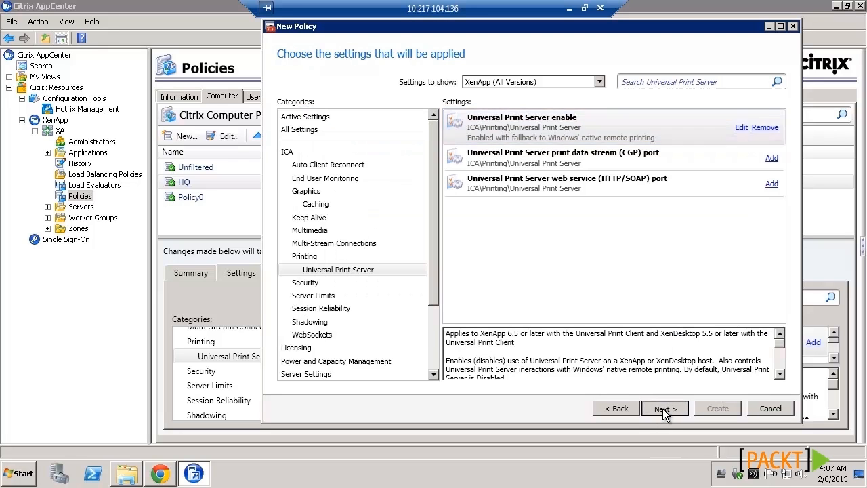